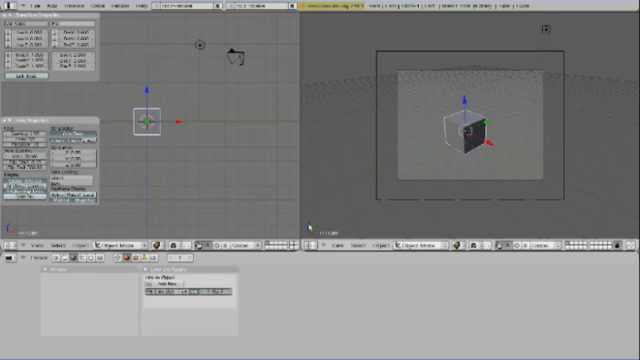
mouse_move(230, 156)
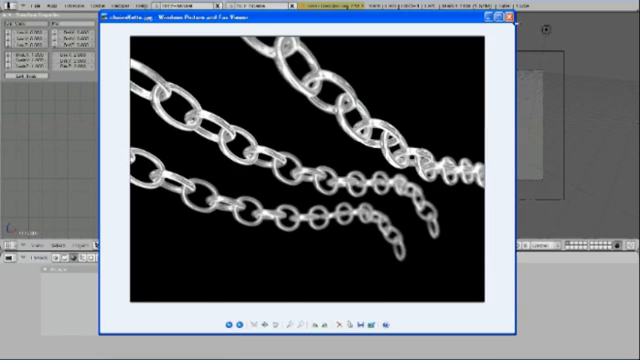
Step: Remove the default cube and add a torus mesh as the first ring
click(514, 16)
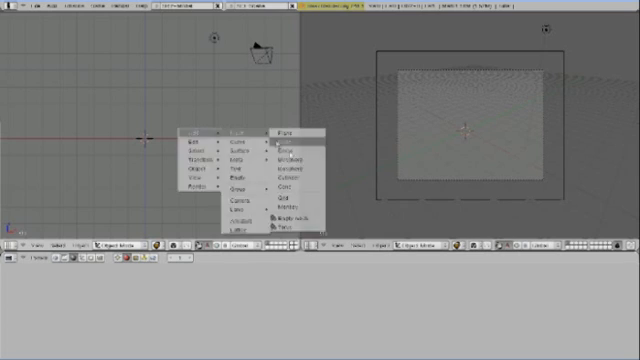
click(288, 132)
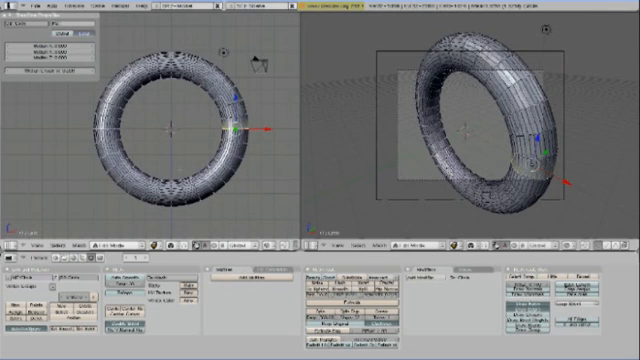
Step: Leave Edit Mode so the torus shows as a single smooth link object
key(a)
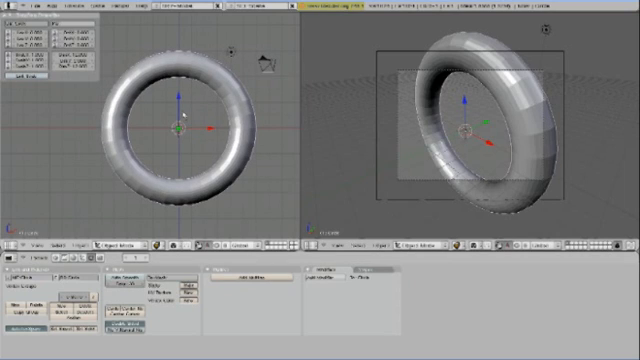
mouse_move(256, 148)
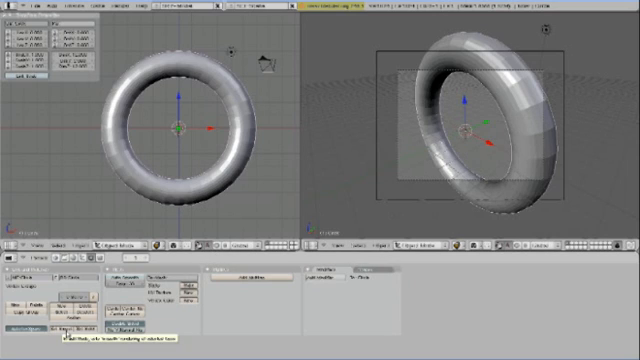
Step: Adjust the torus settings toward smooth shading for a rounded ring link
drag(180, 120, 180, 60)
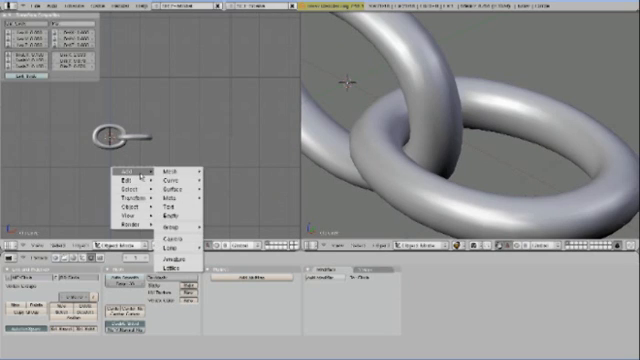
mouse_move(170, 174)
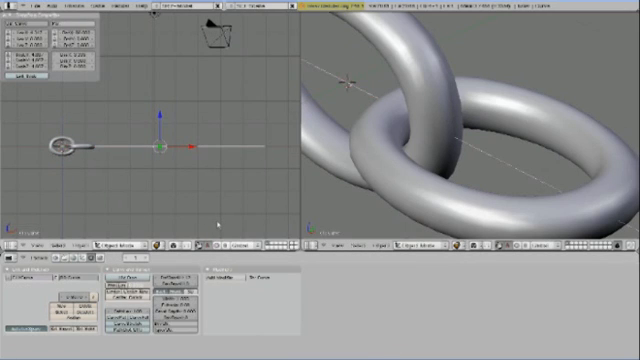
mouse_move(218, 226)
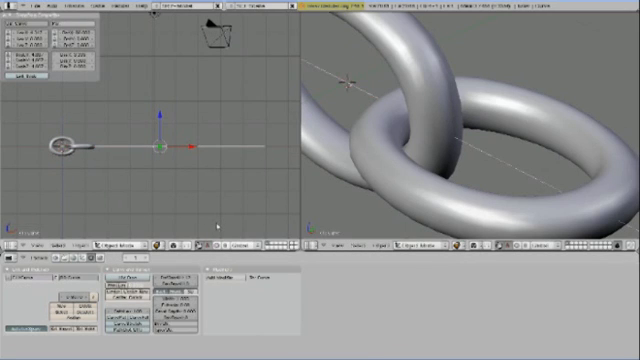